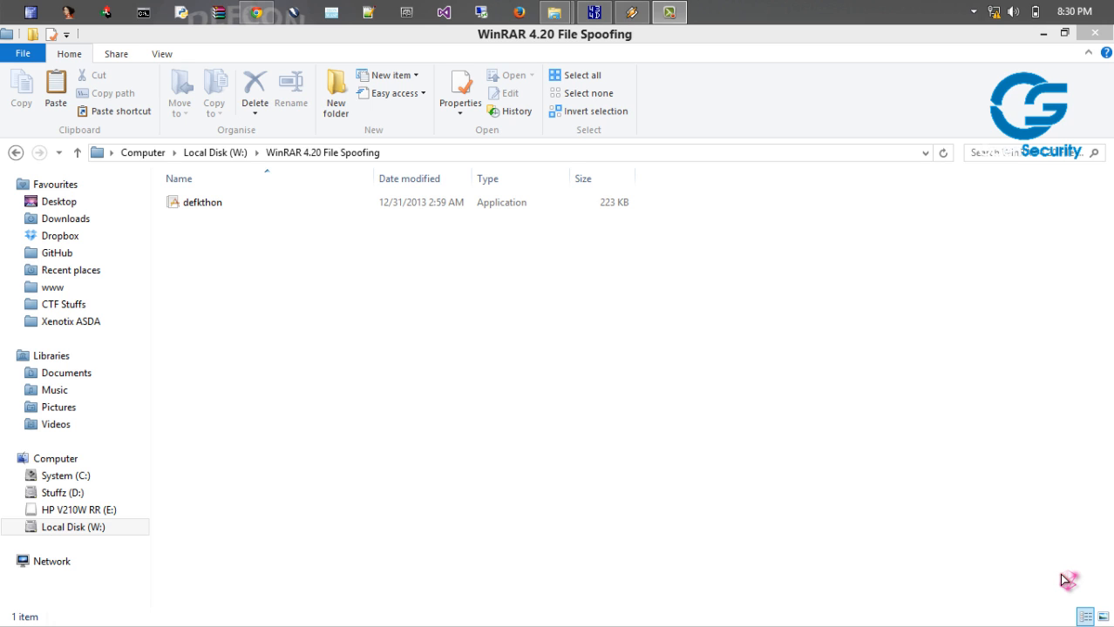
mouse_move(1066, 581)
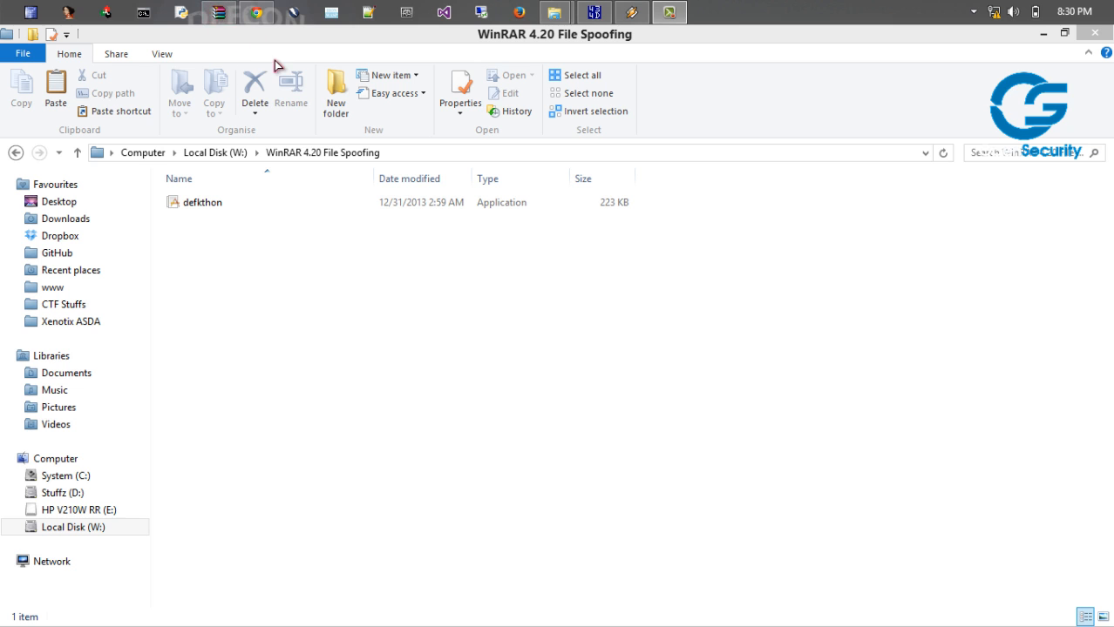
Launch WinRAR, view its version information, and close it
click(388, 153)
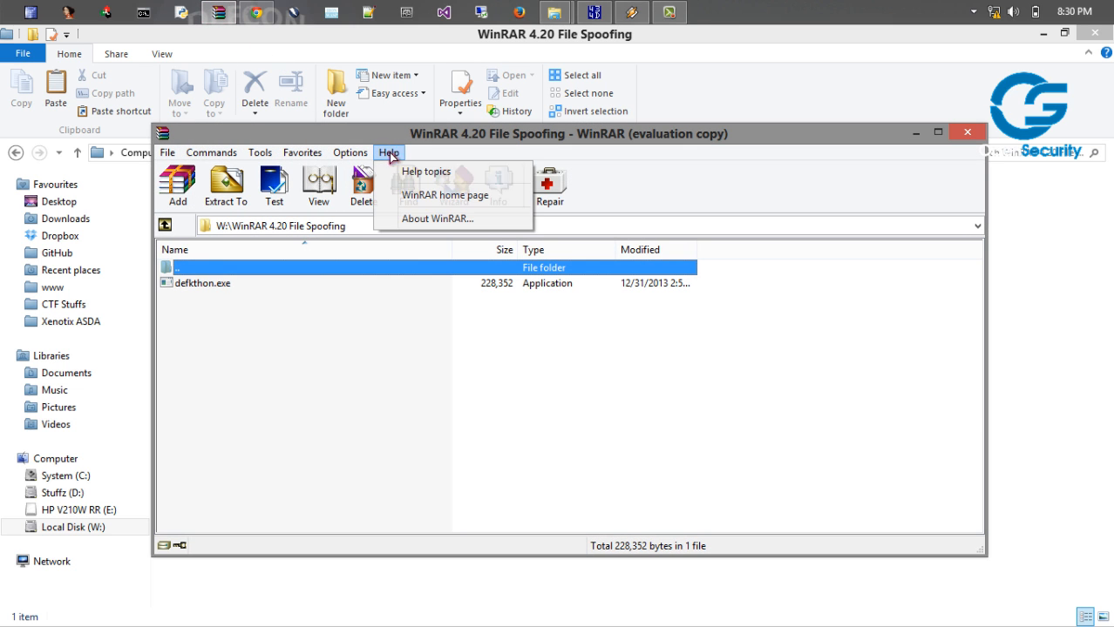
click(436, 218)
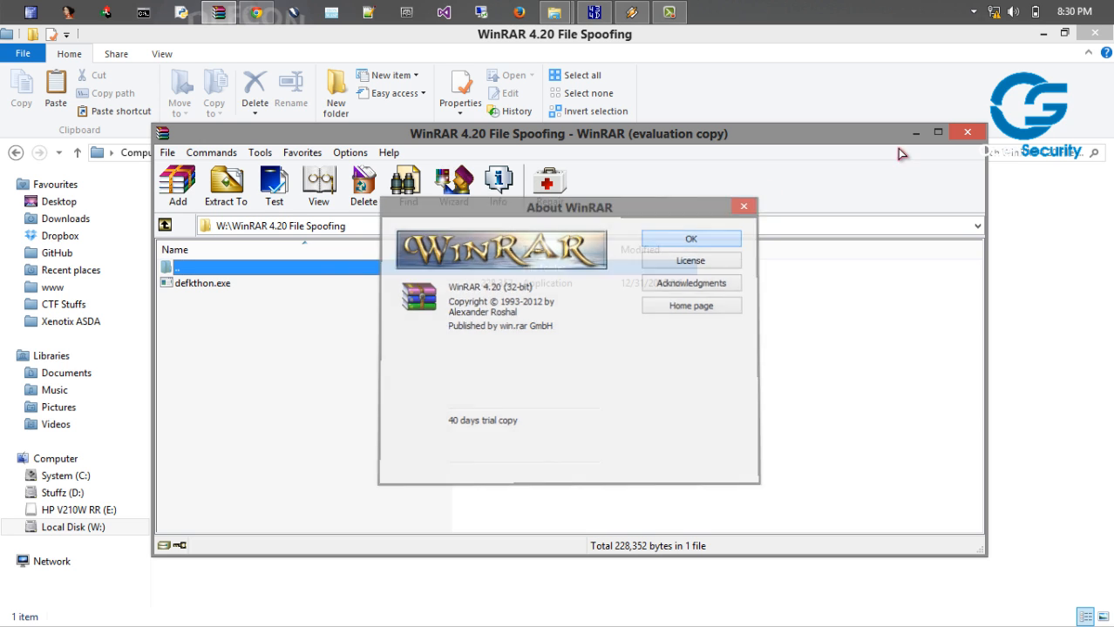
click(966, 131)
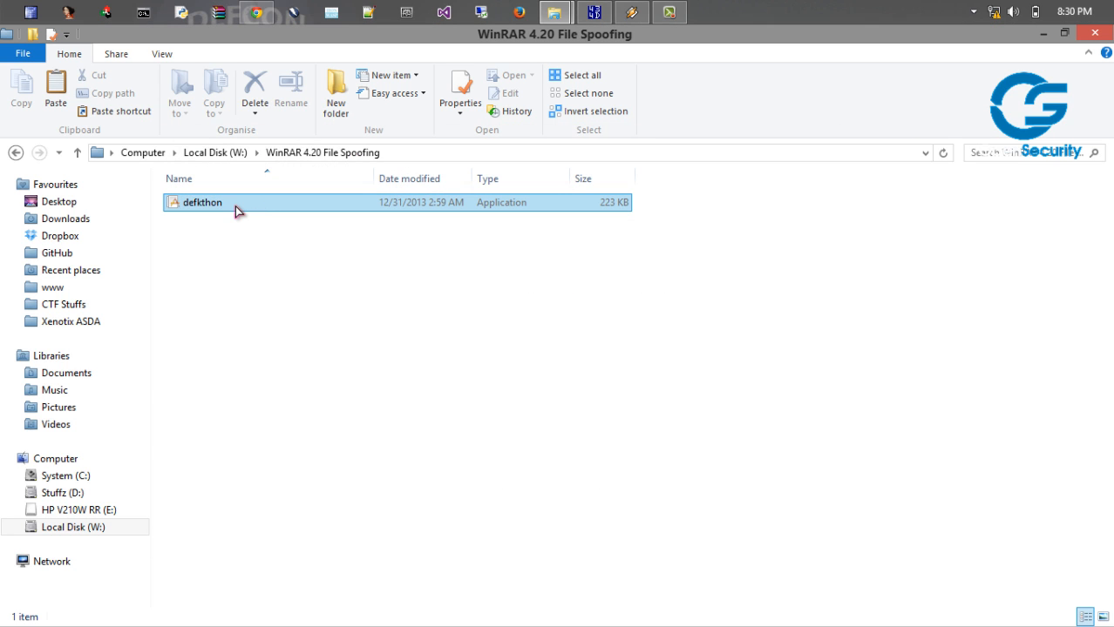
Pack defkthon.exe into a new ZIP archive, defkthon.zip, beside the original
click(203, 202)
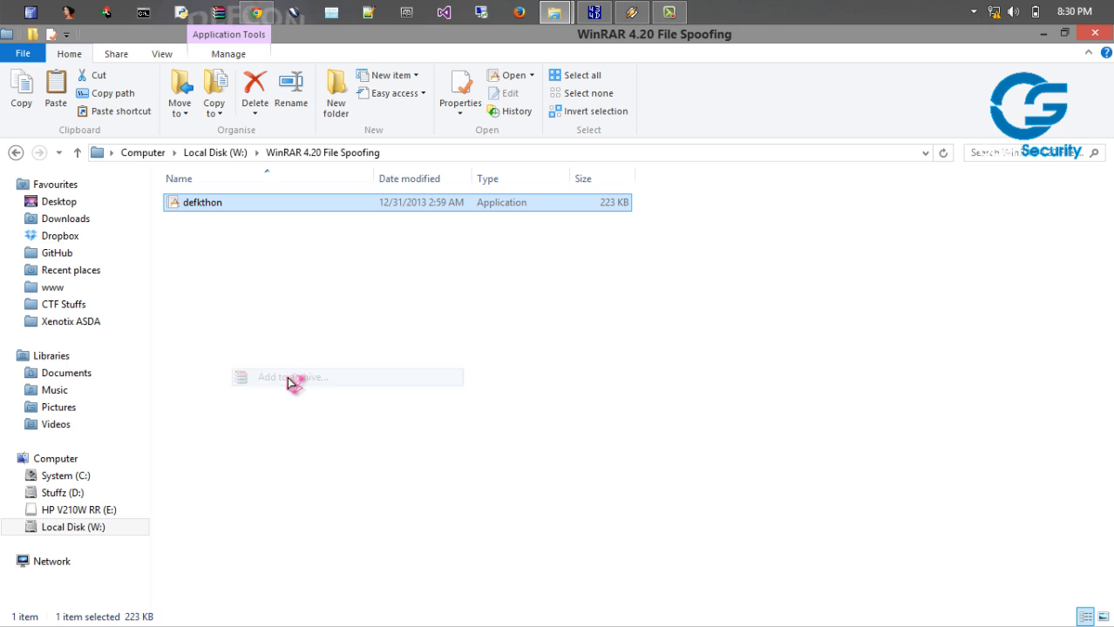
click(292, 377)
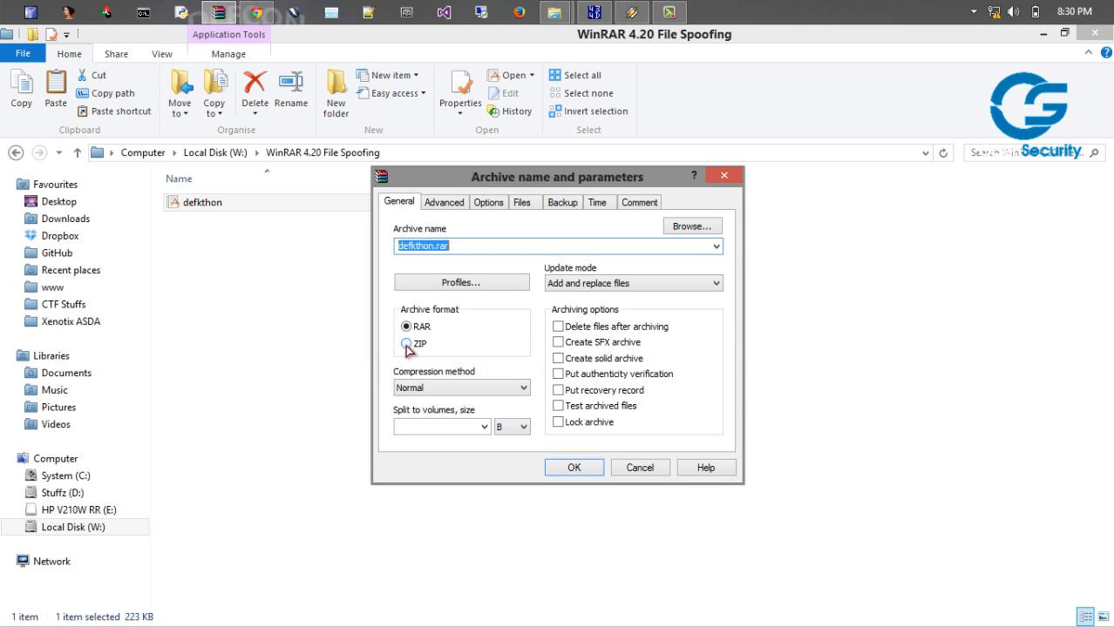
click(406, 343)
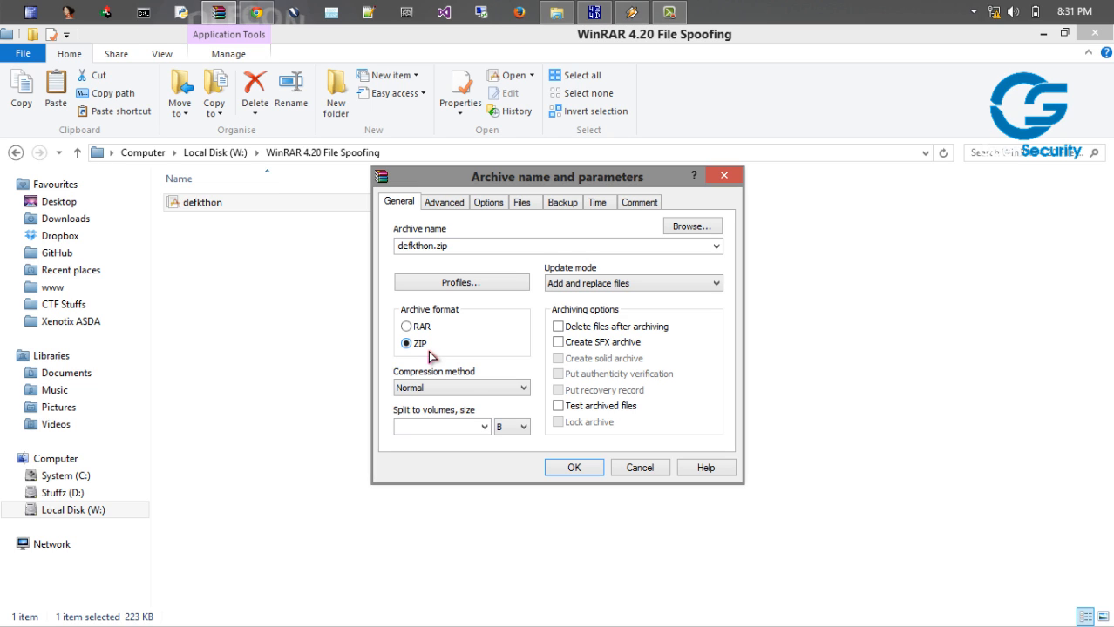
mouse_move(460, 370)
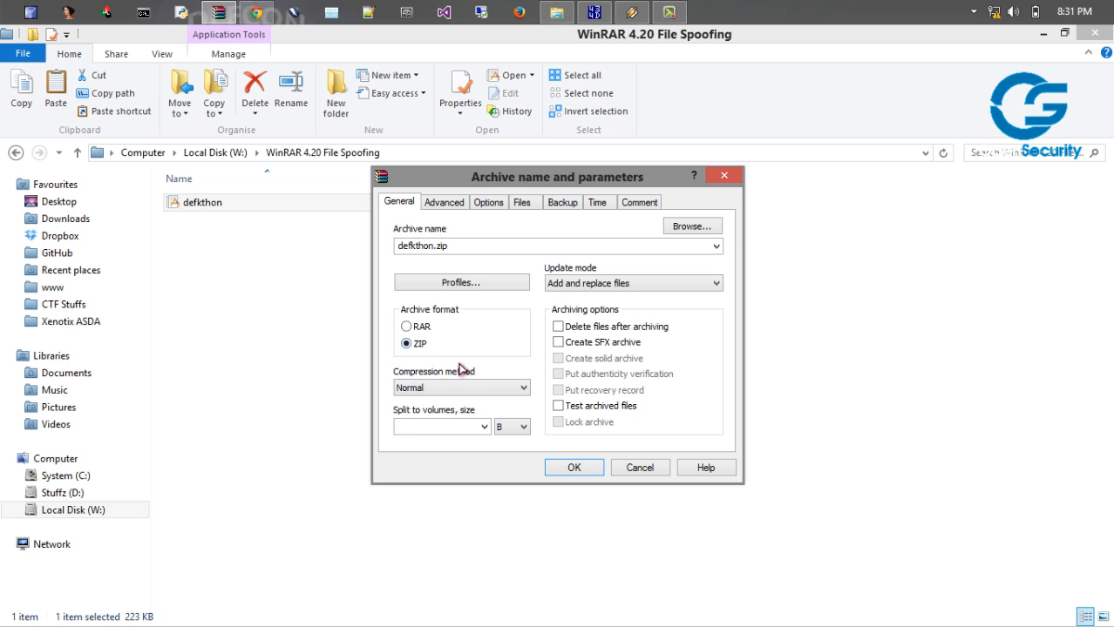
click(574, 468)
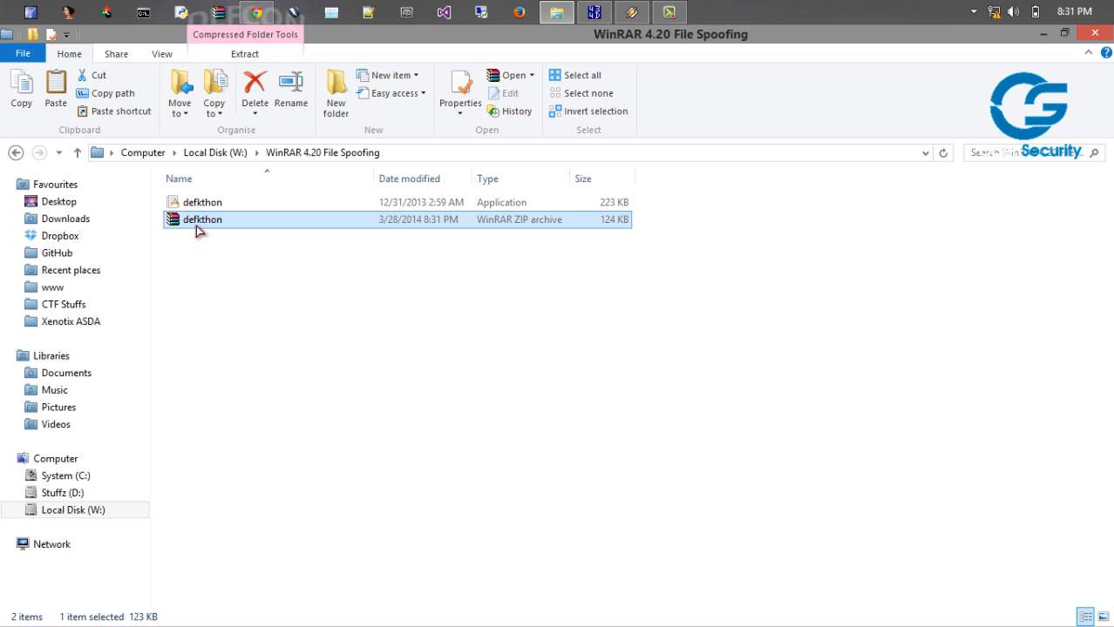
Open defkthon.zip in WinRAR to confirm defkthon.exe is inside, then close it
double_click(202, 219)
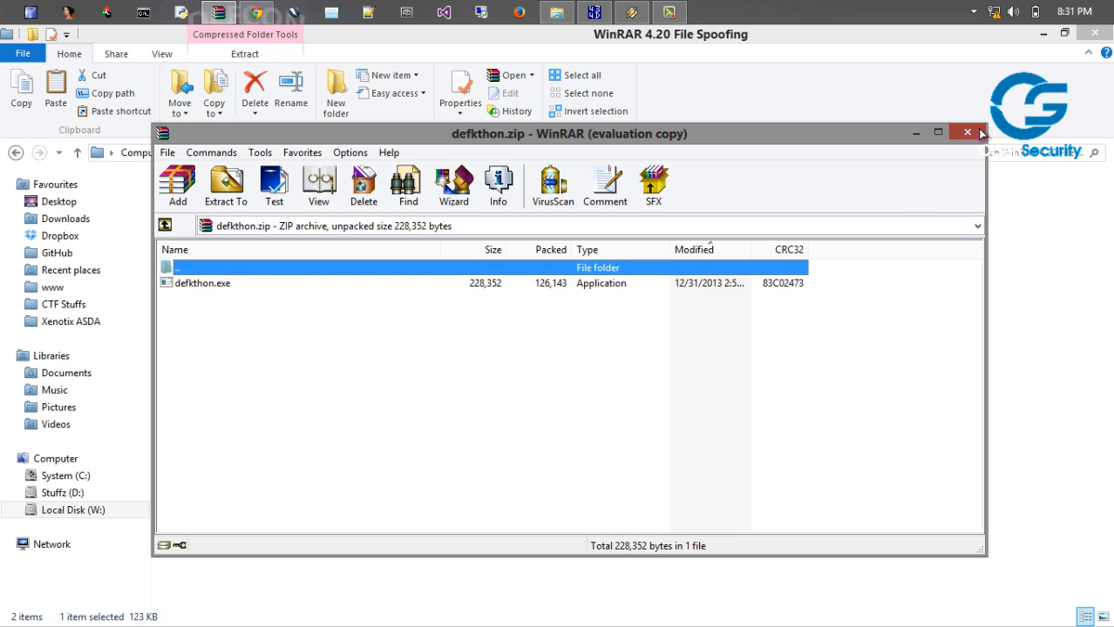
click(967, 132)
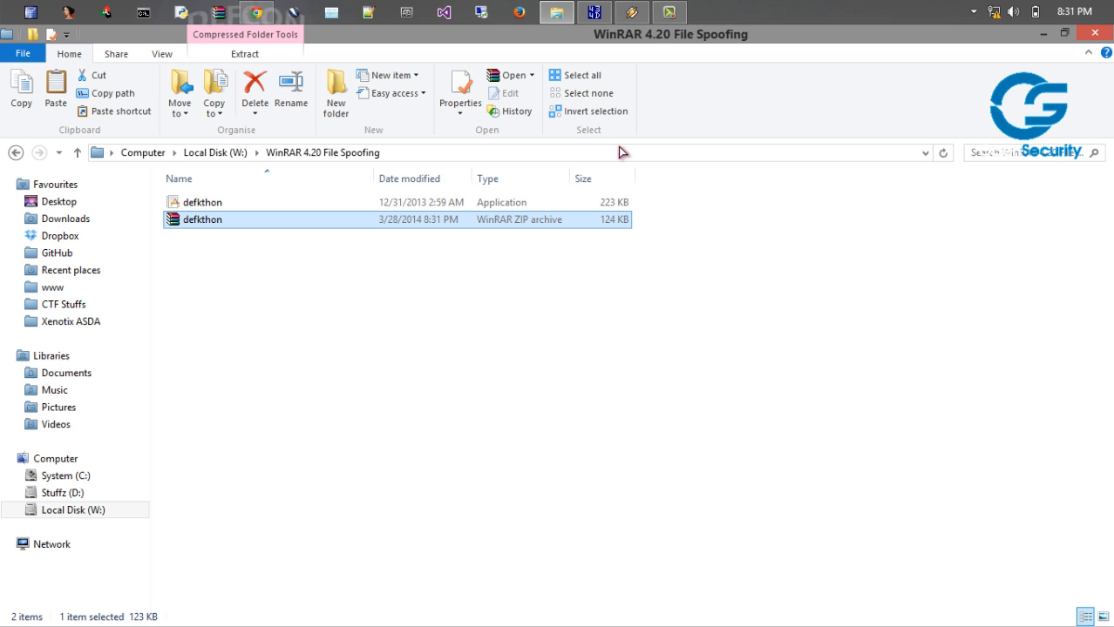
mouse_move(593, 26)
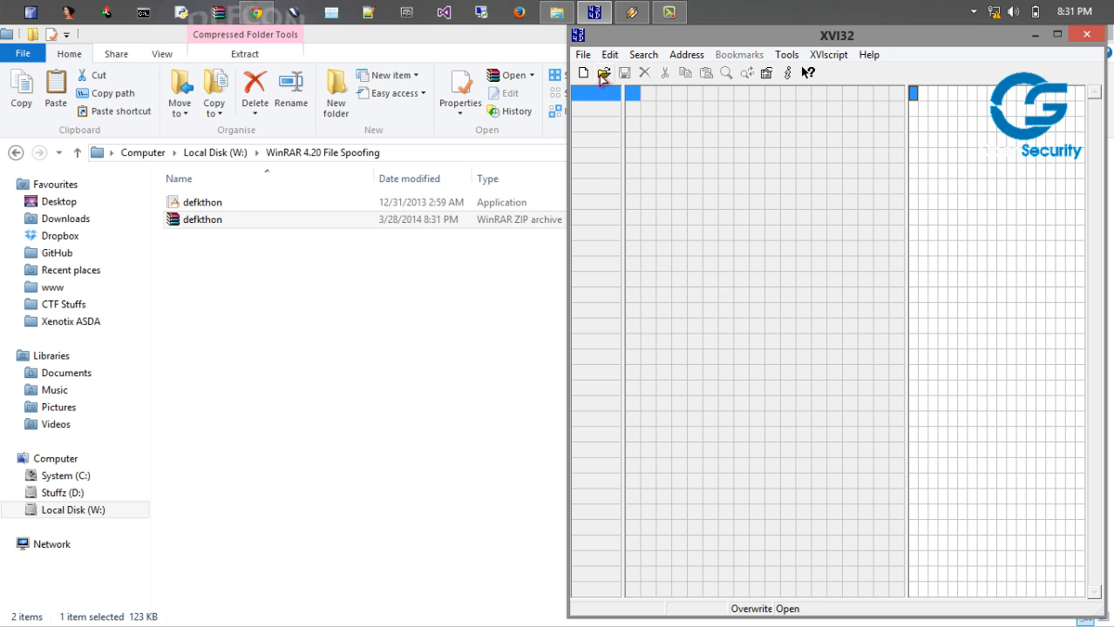
Open defkthon.zip from the WinRAR 4.20 File Spoofing folder in XVI32
click(604, 72)
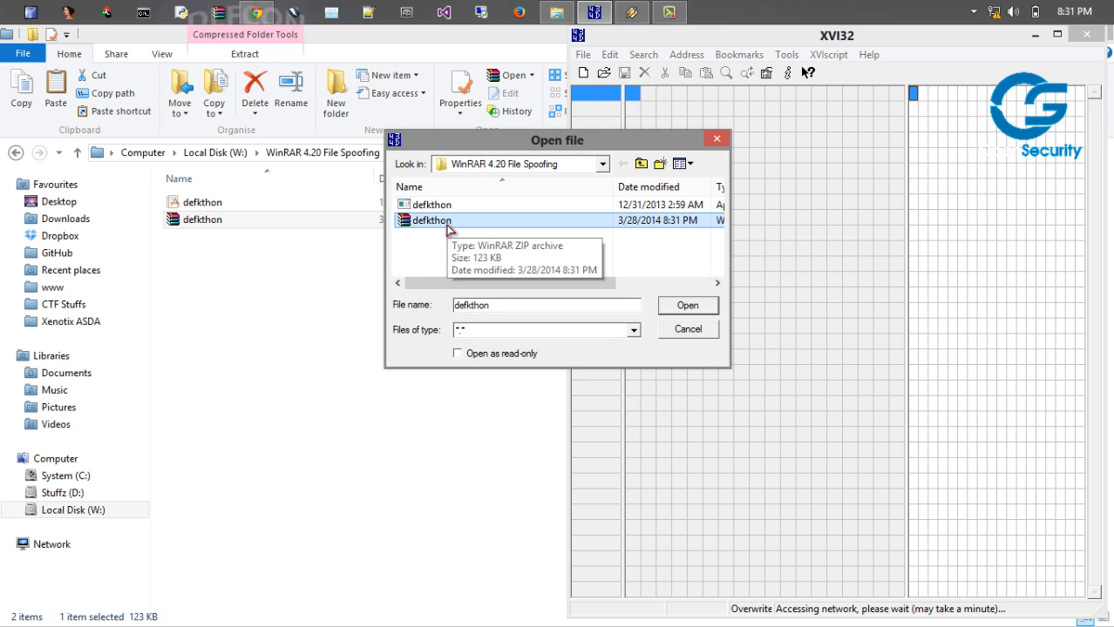
click(686, 305)
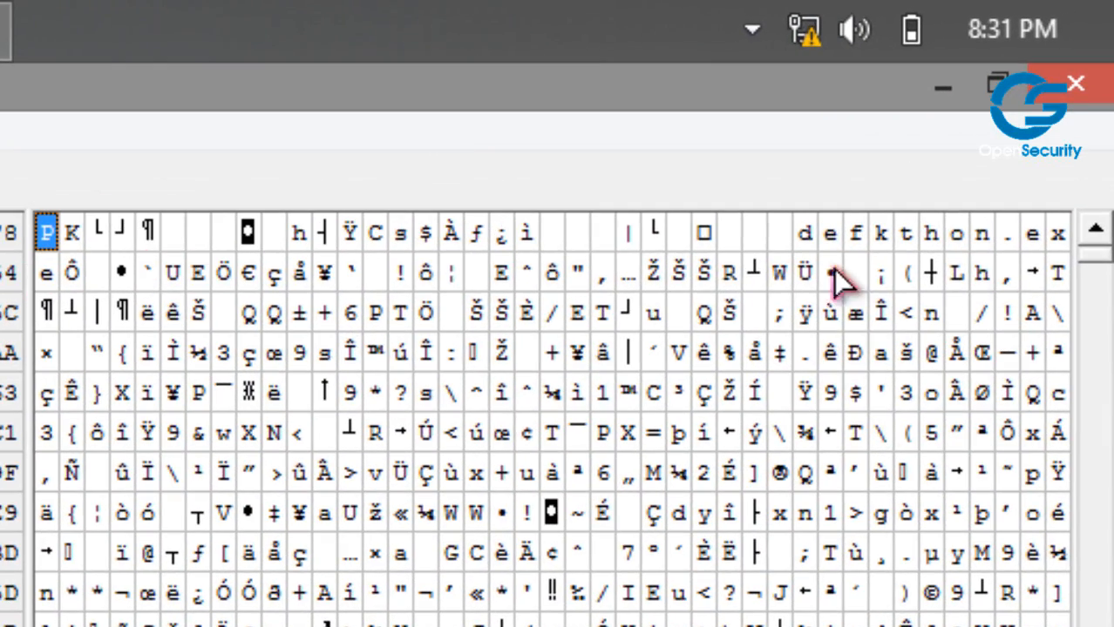
click(803, 233)
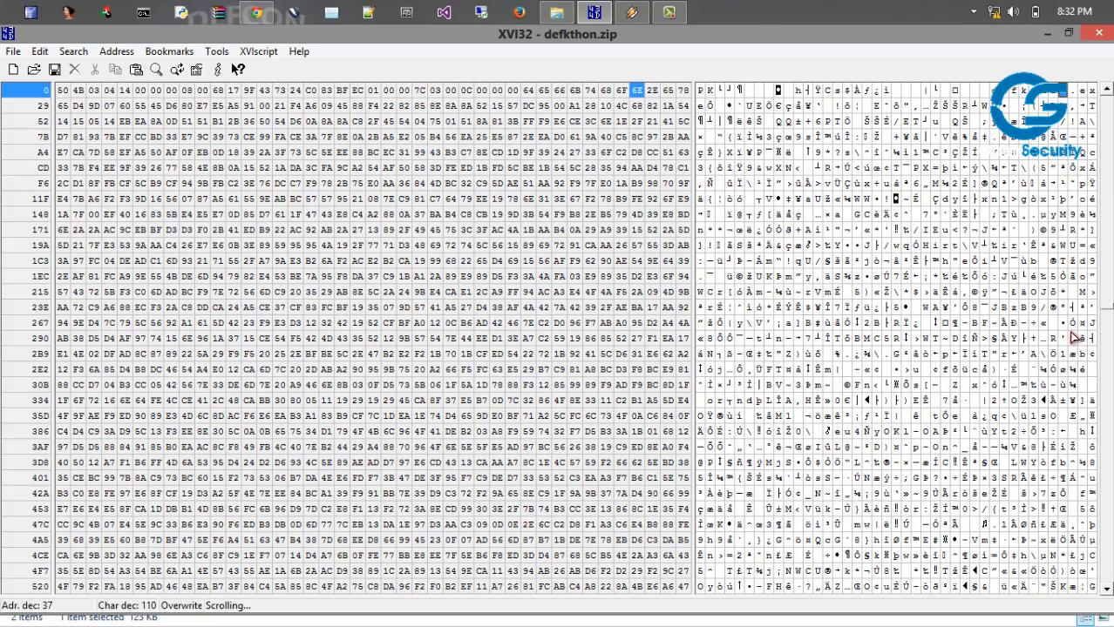
Overwrite the extension of the central-directory 'defkthon.exe' name and save the archive
scroll(down, 3)
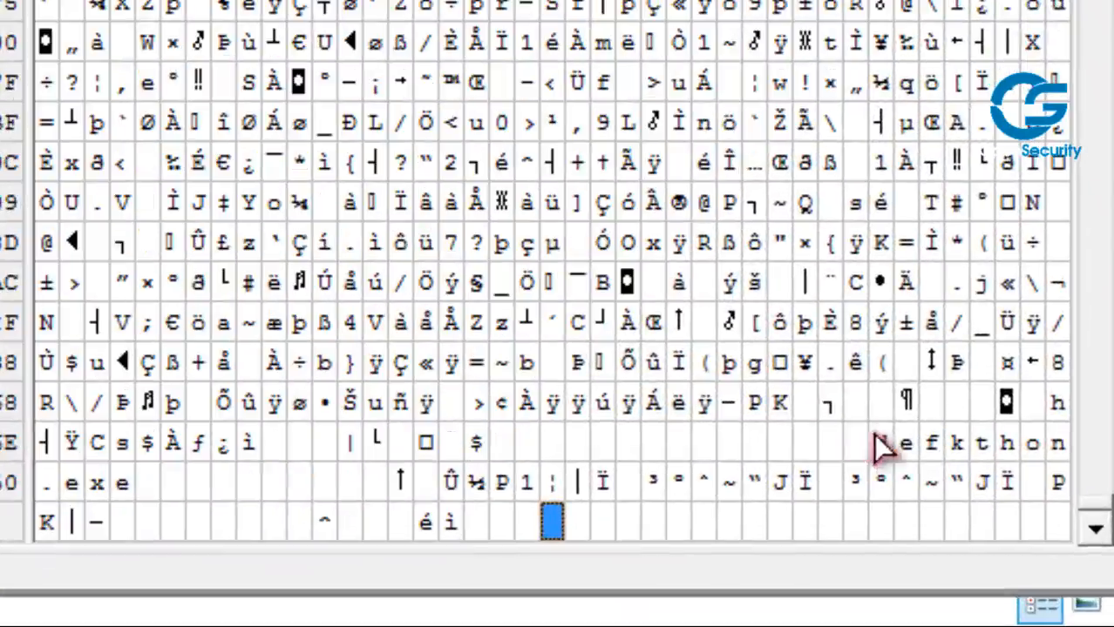
click(880, 443)
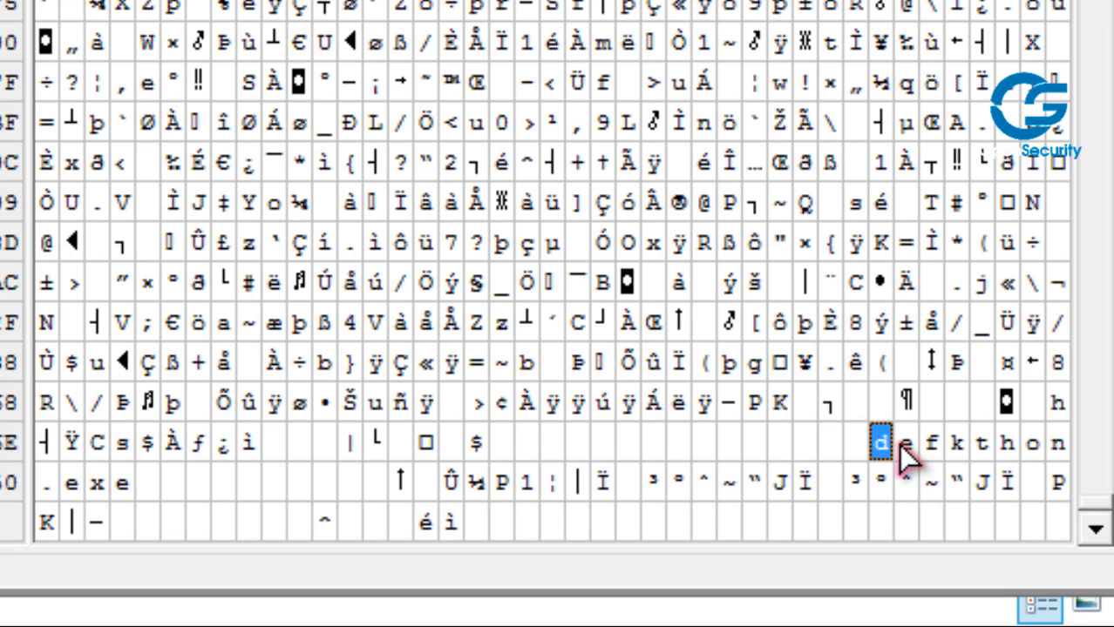
click(907, 442)
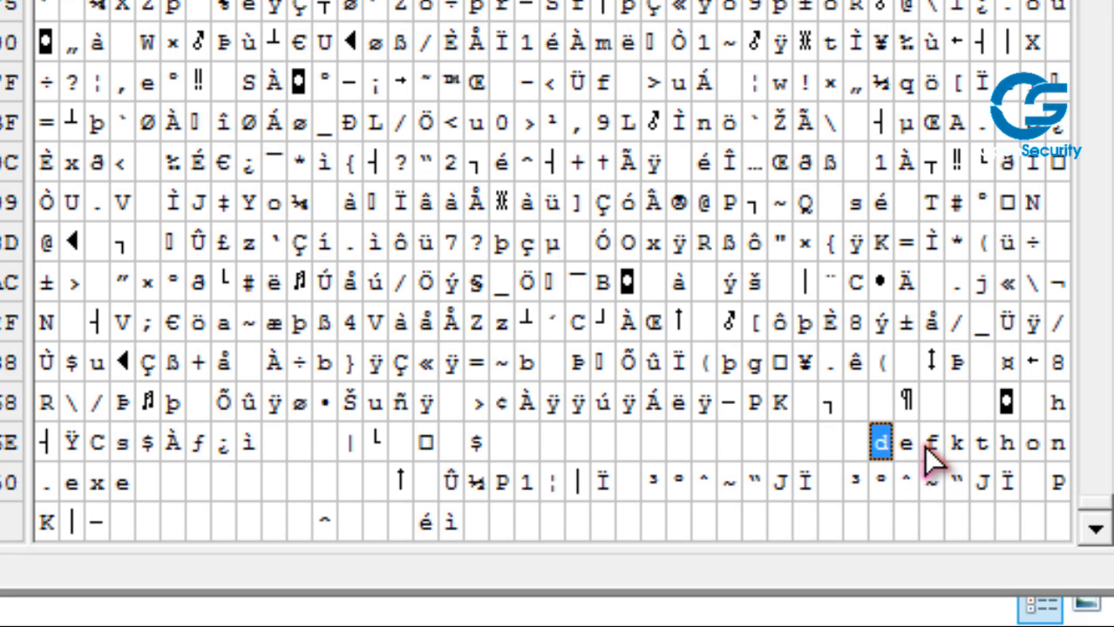
mouse_move(915, 462)
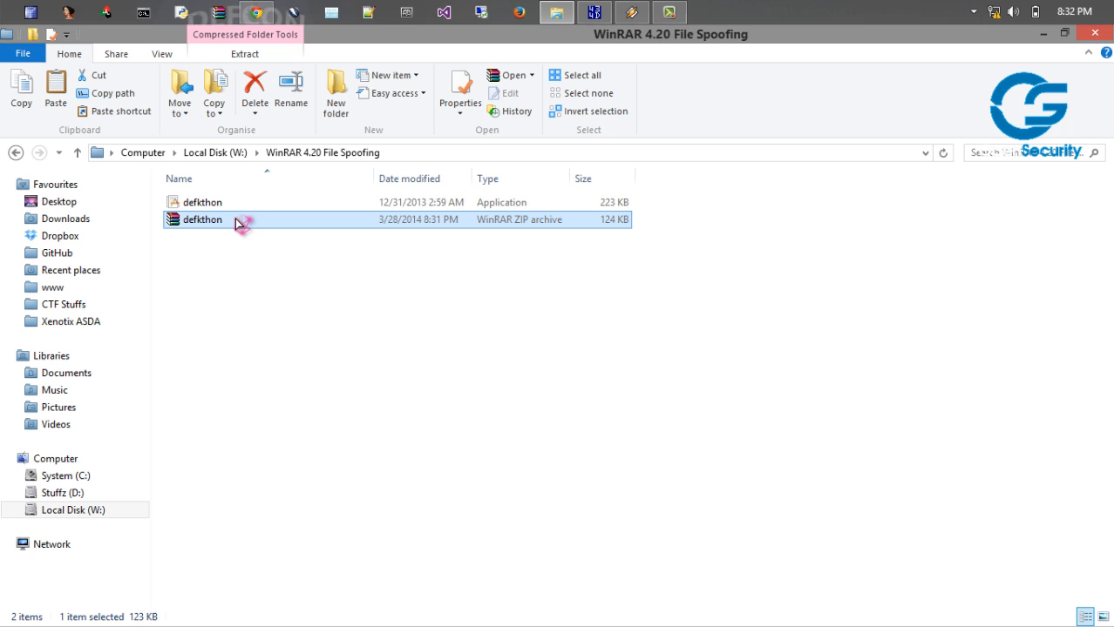
double_click(202, 219)
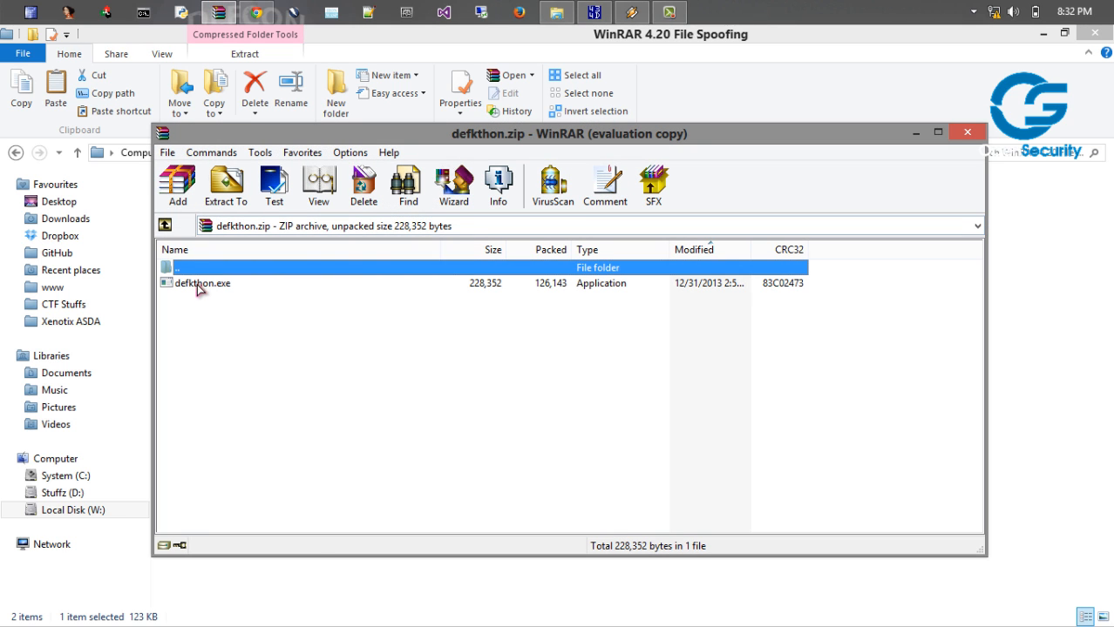
click(203, 282)
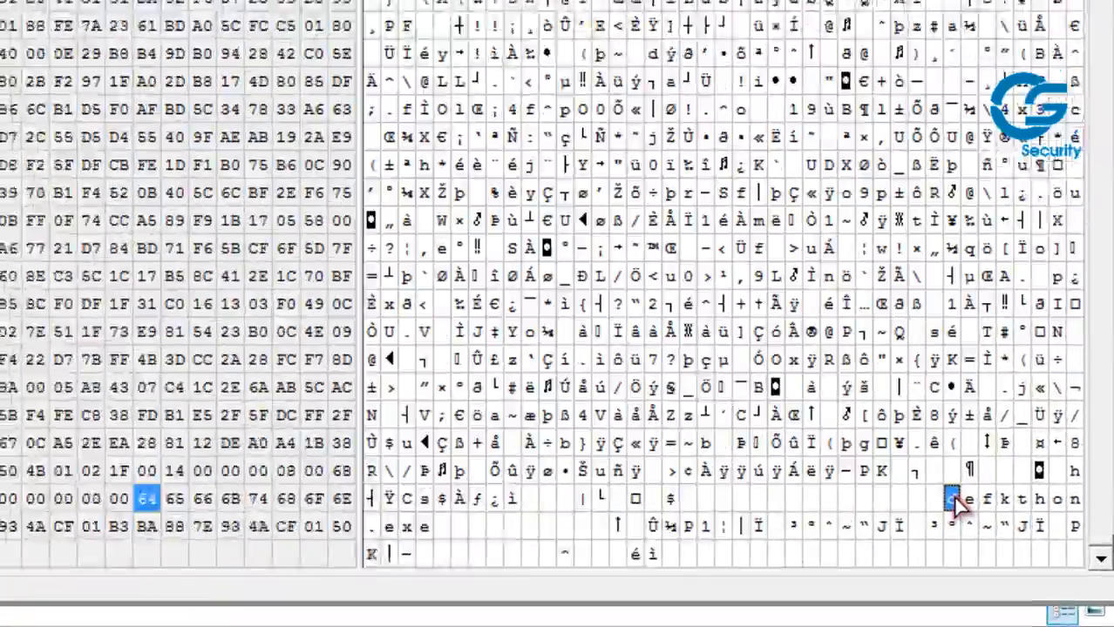
scroll(down, 3)
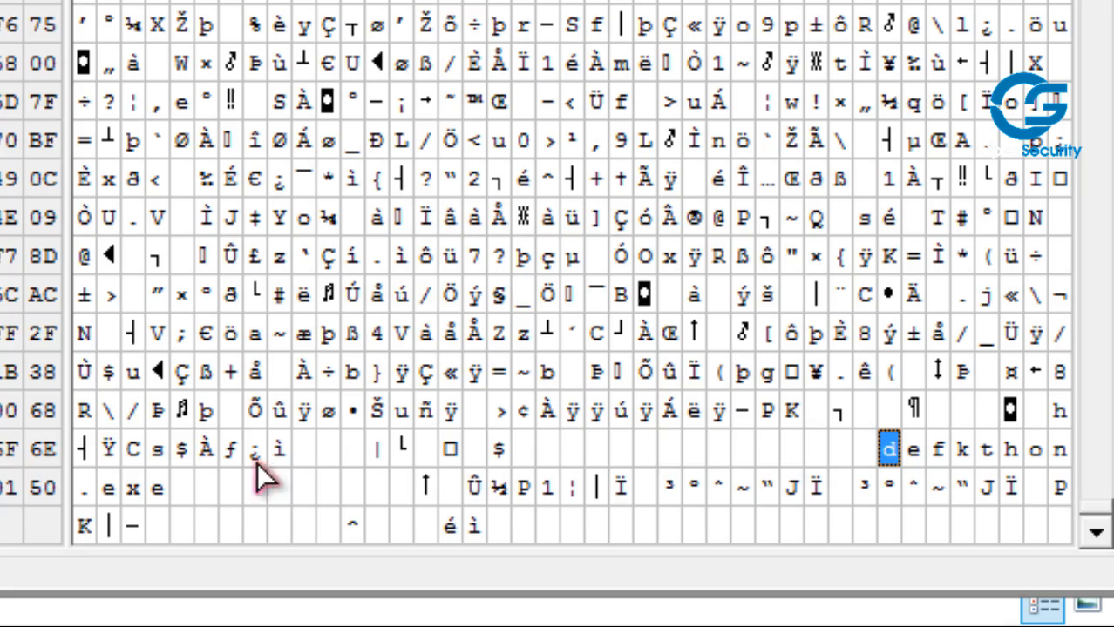
click(107, 488)
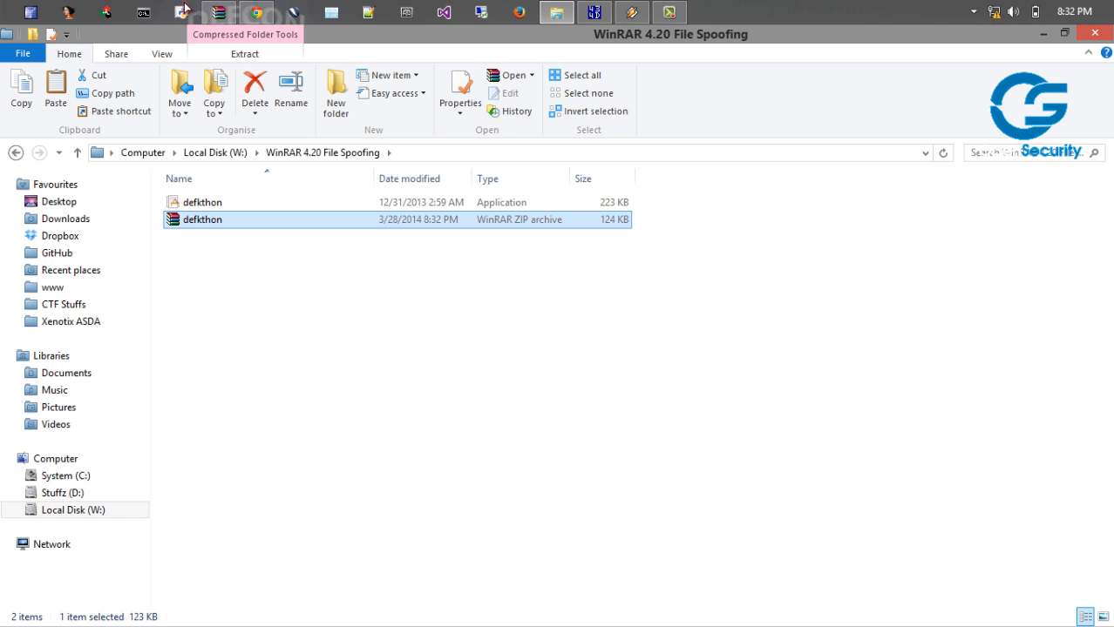
Open defkthon.zip, run the listed defkthon.mp3, and close the launched DEFKTHON CTF window
double_click(202, 219)
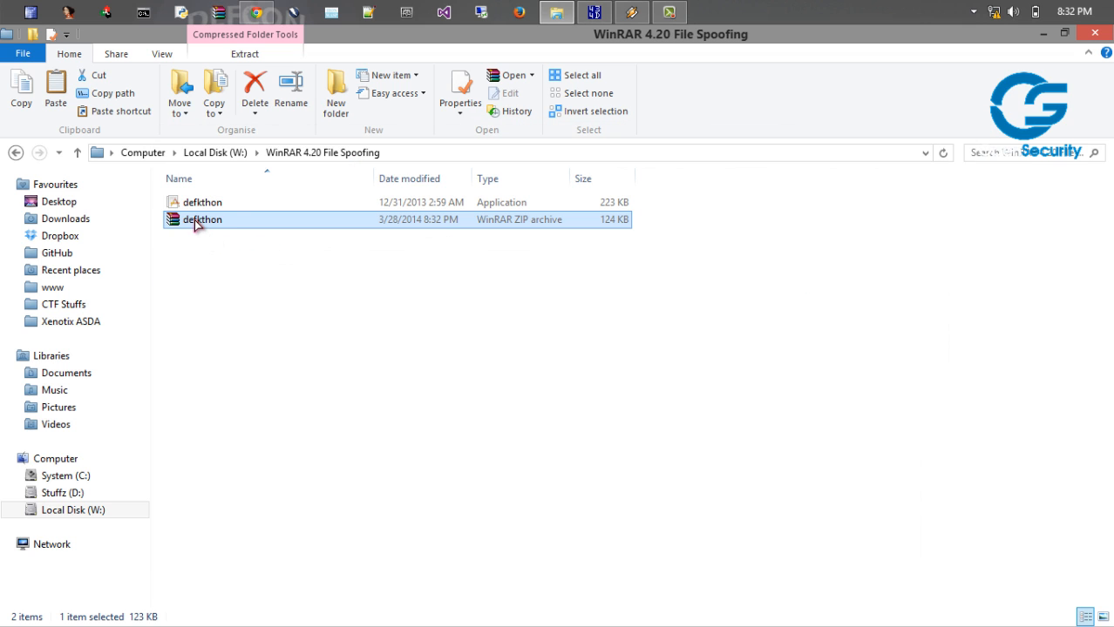
double_click(203, 220)
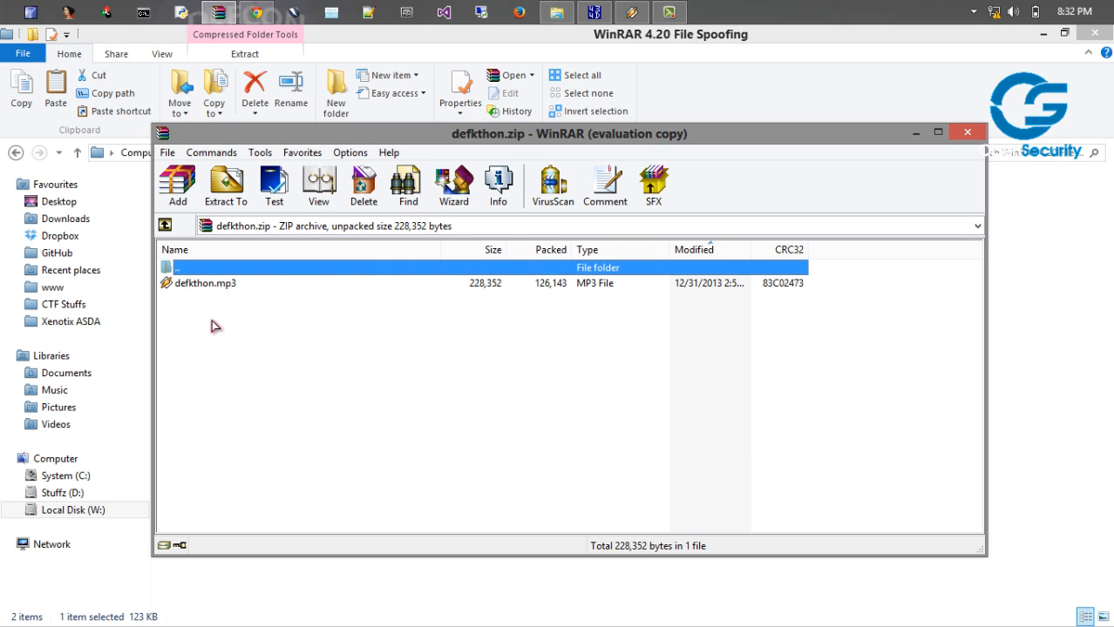
mouse_move(387, 365)
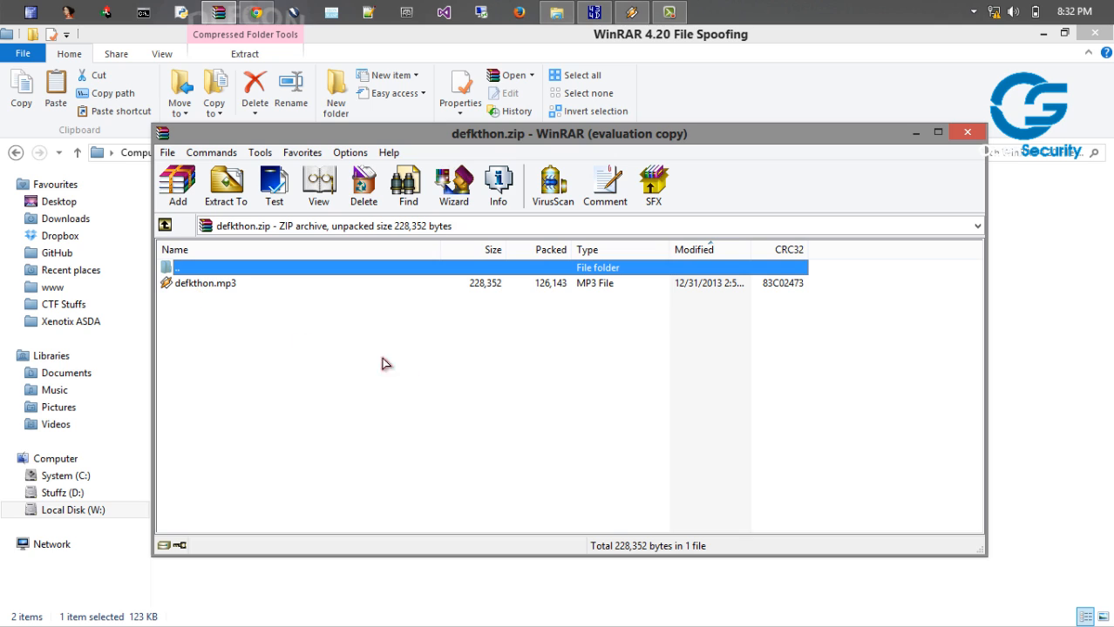
mouse_move(551, 291)
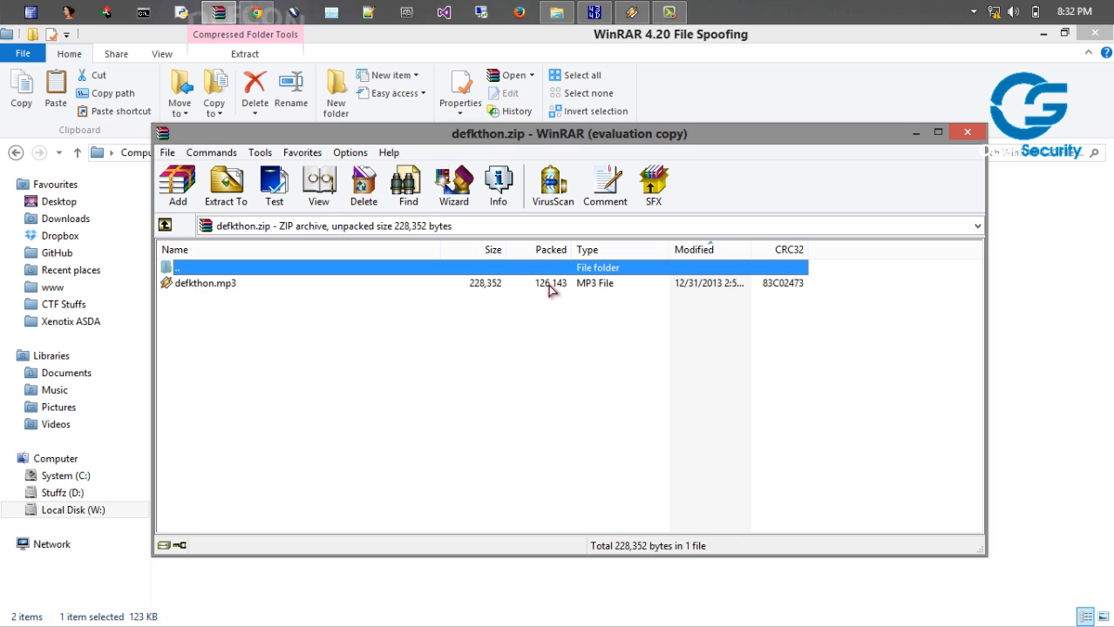
mouse_move(596, 292)
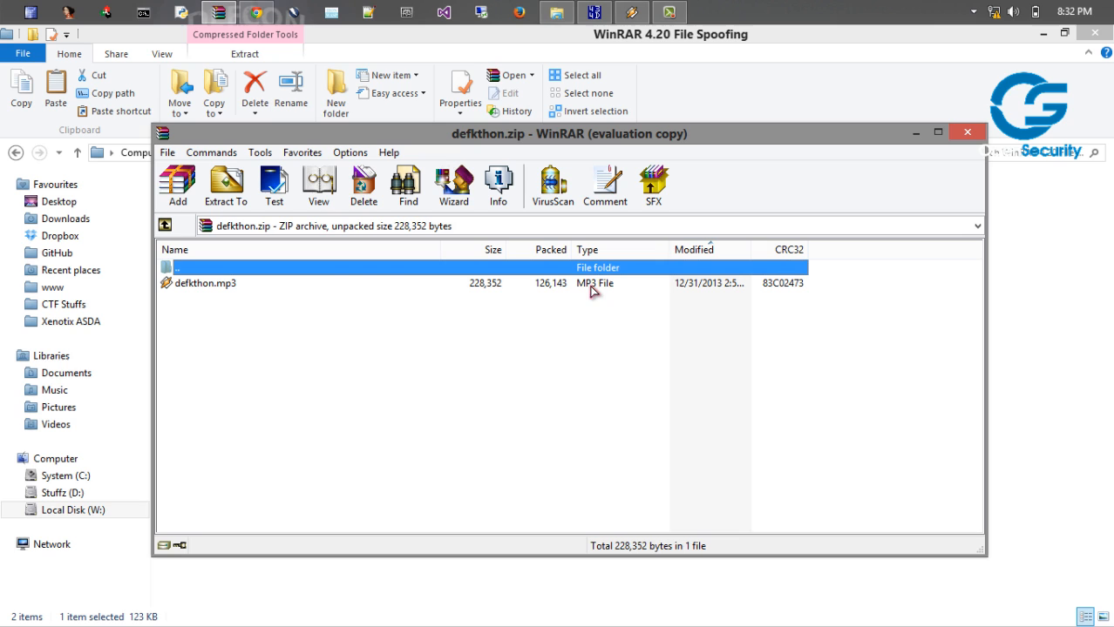
mouse_move(237, 292)
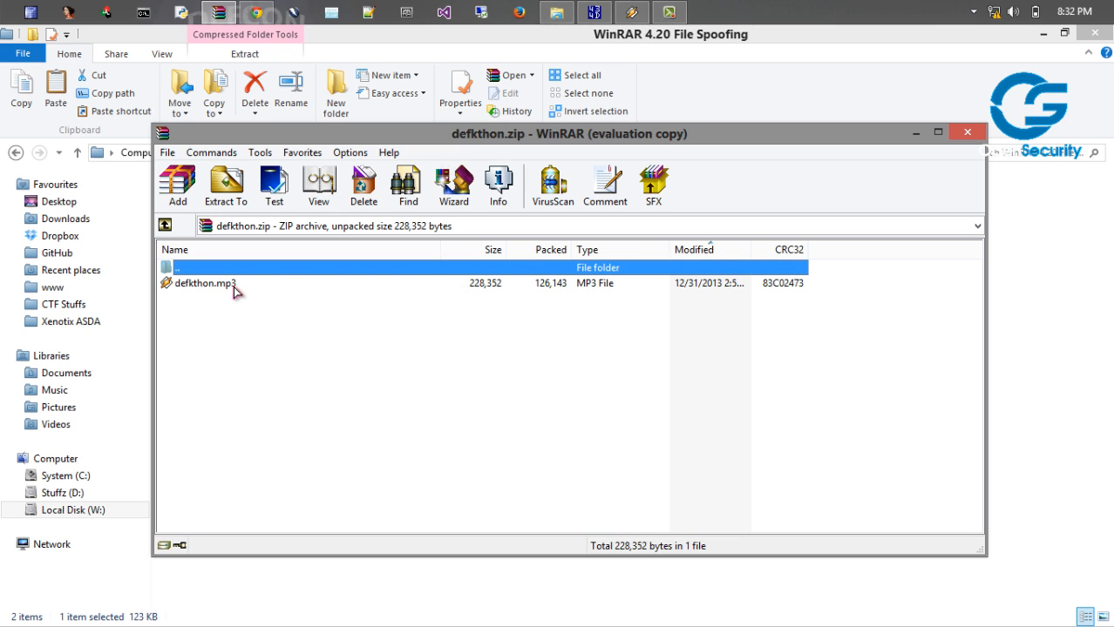
double_click(205, 283)
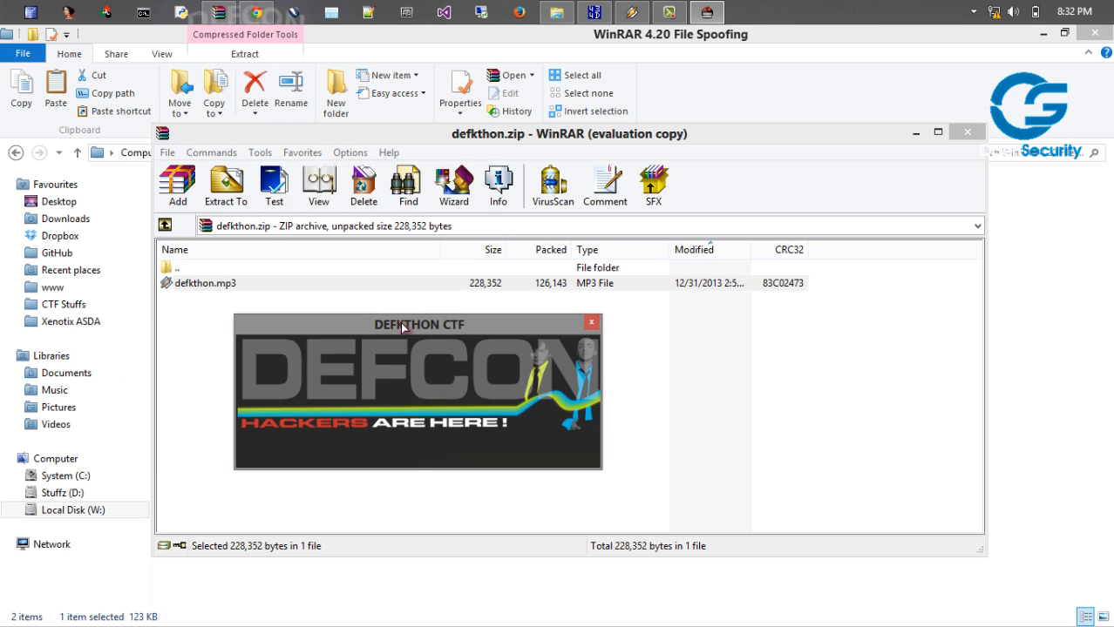
click(591, 322)
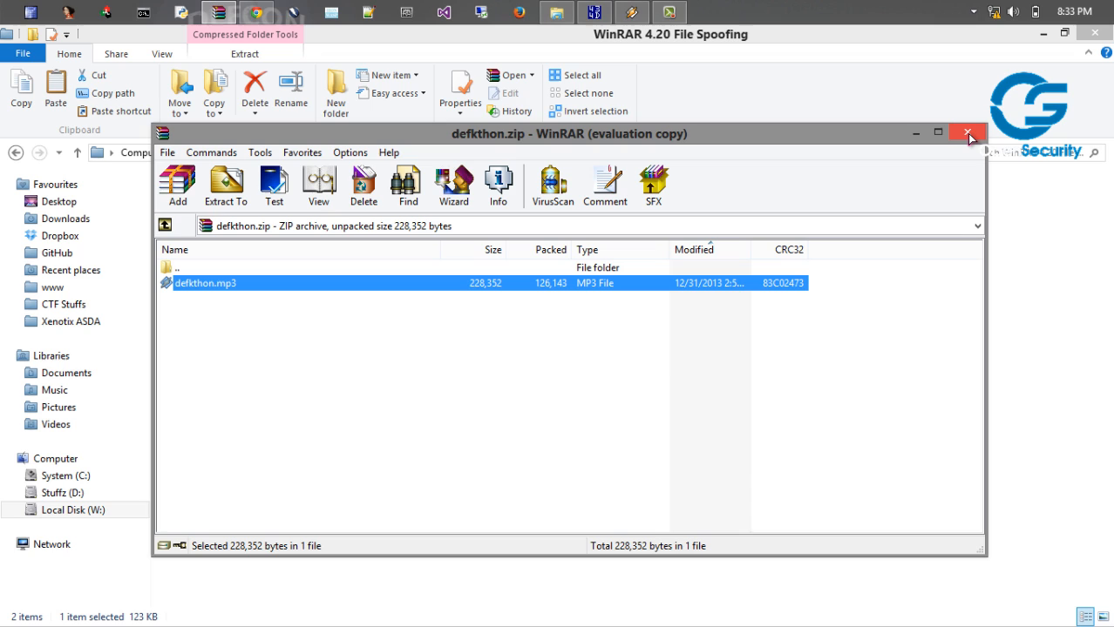
mouse_move(967, 136)
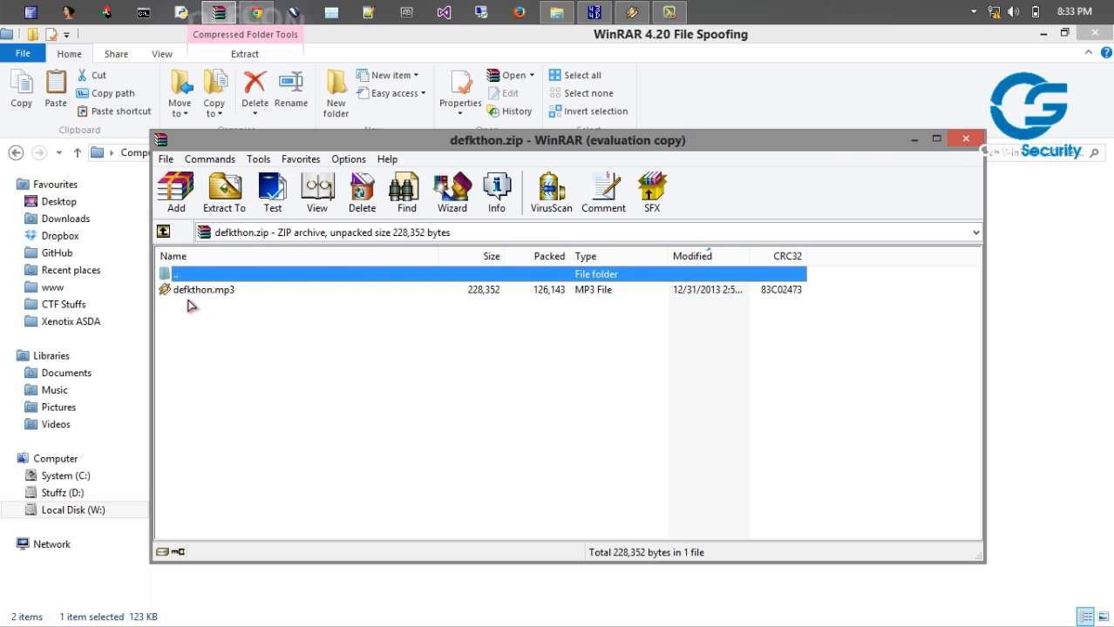
Confirm WinRAR 4.20 in Help > About, then close the archive window
click(204, 290)
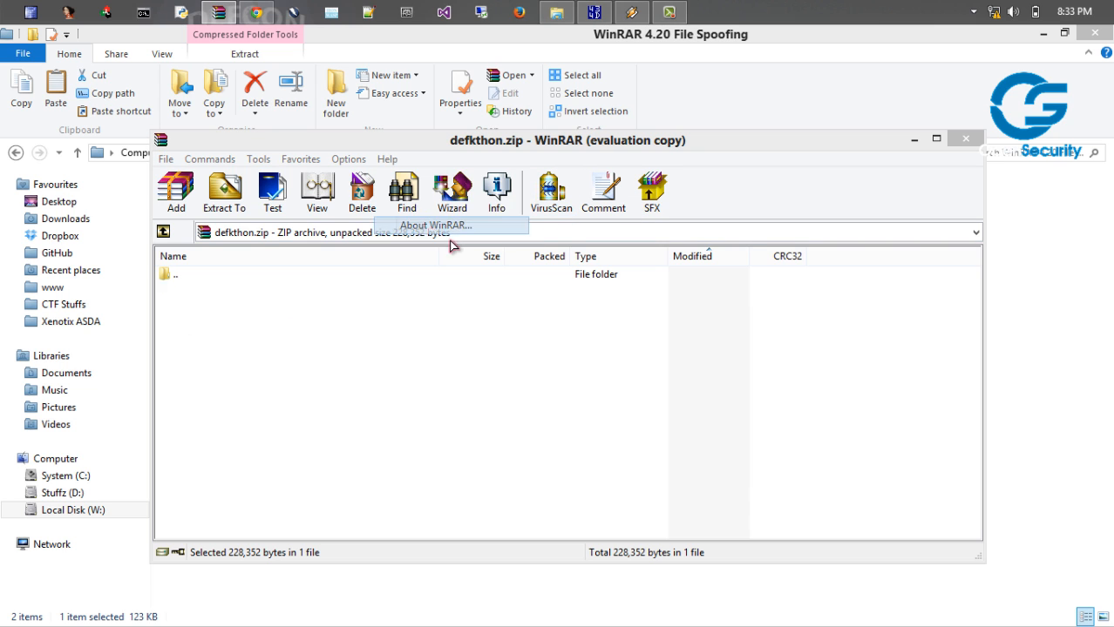
click(434, 225)
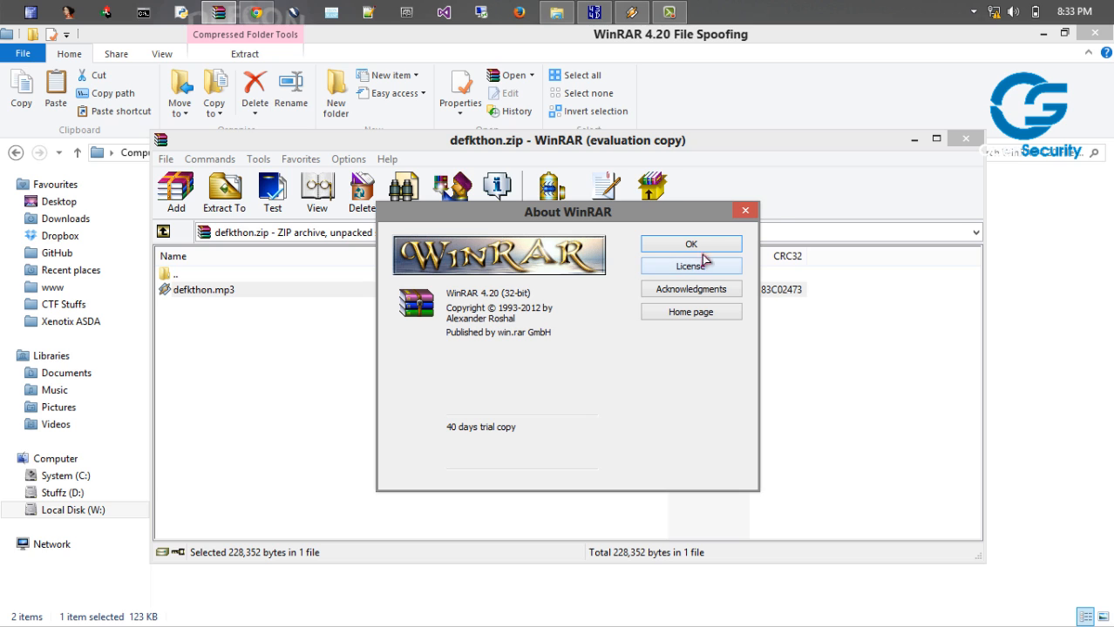
mouse_move(745, 212)
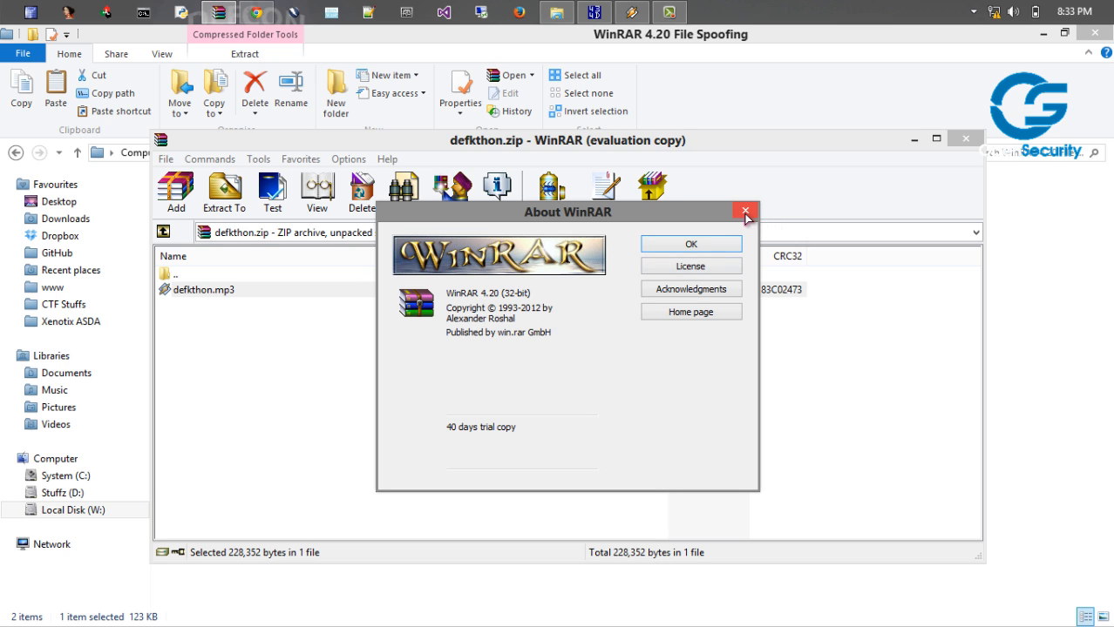
click(745, 210)
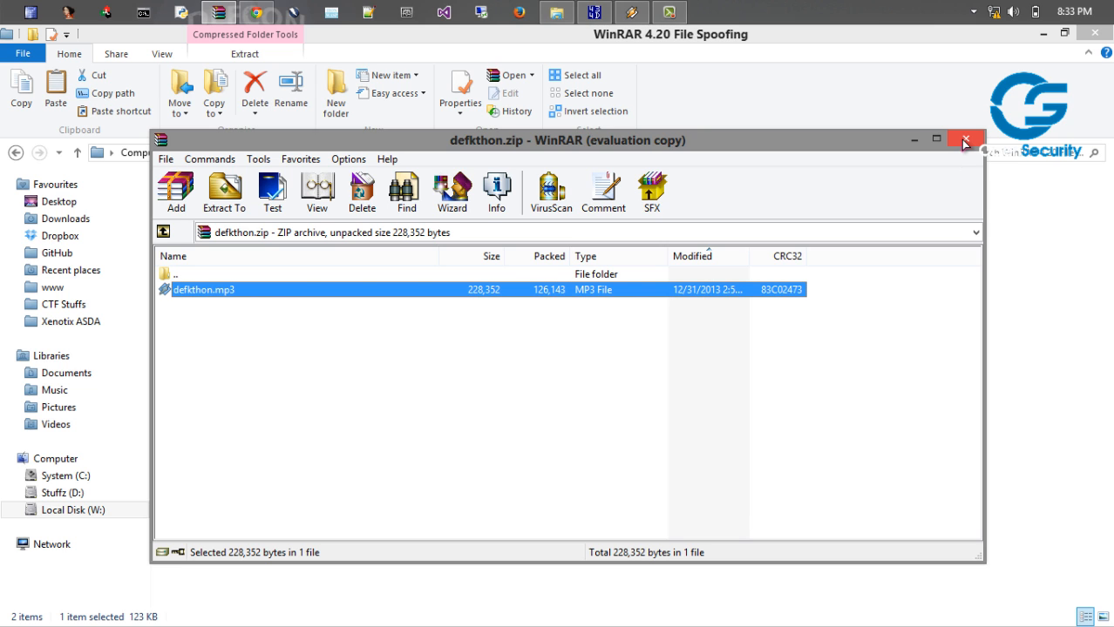
click(965, 140)
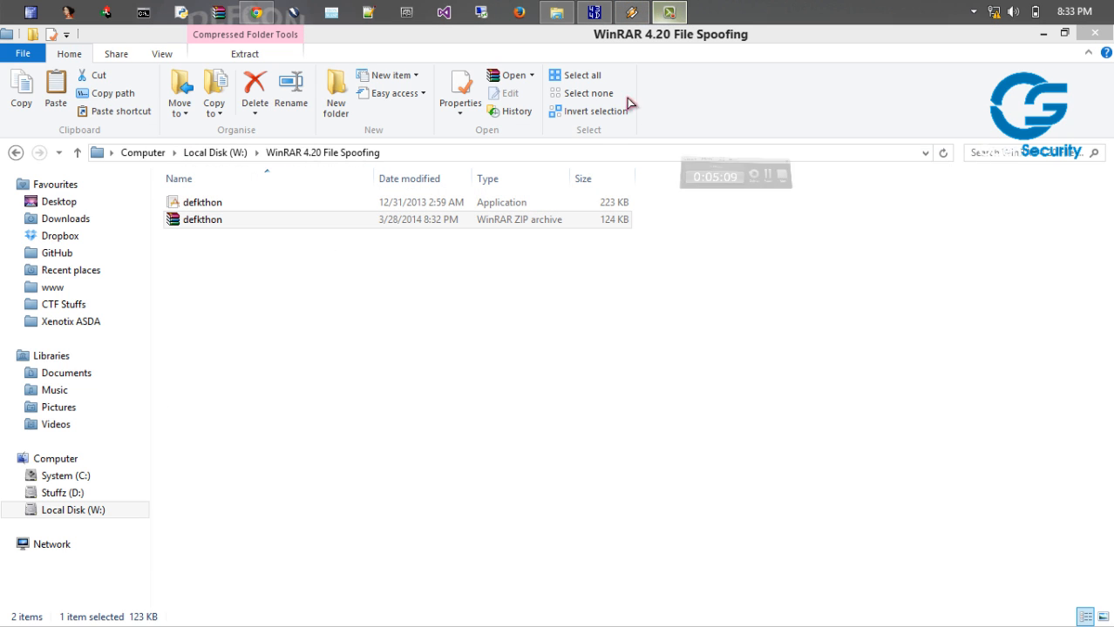